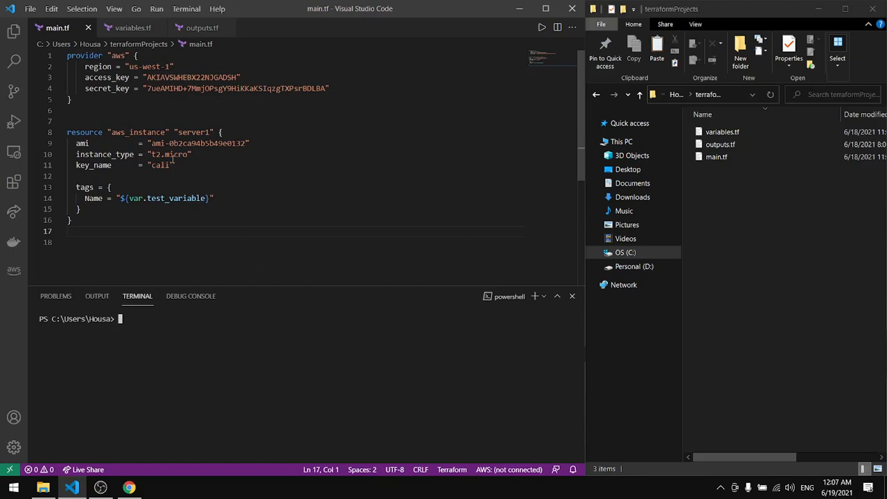
# Step: Highlight the region, ami, instance_type and key_name 'cali' settings in main.tf
pyautogui.click(716, 157)
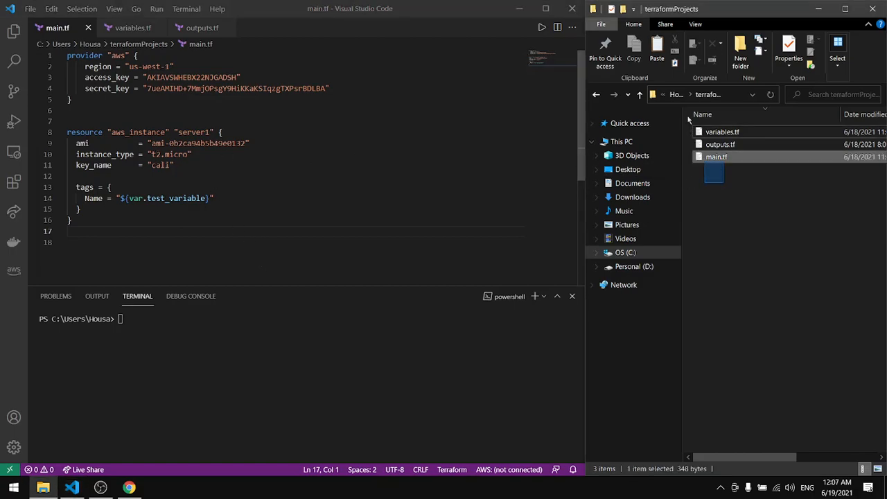
pyautogui.click(729, 194)
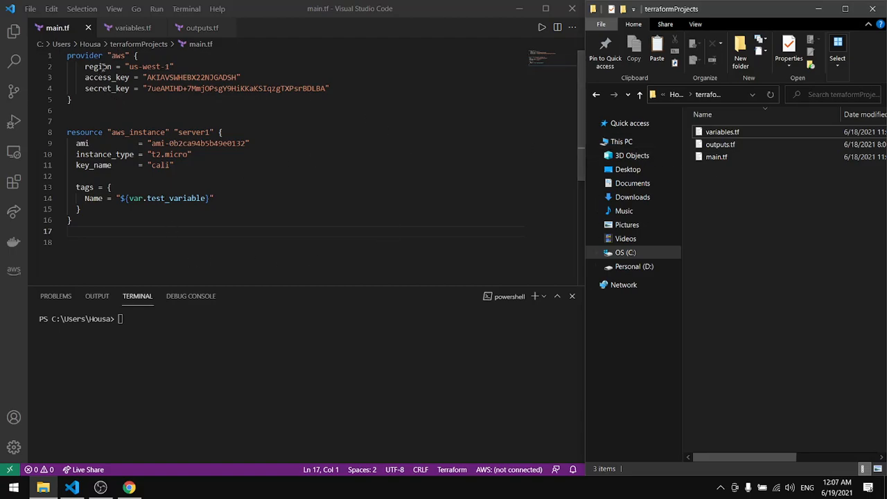
pyautogui.doubleClick(107, 77)
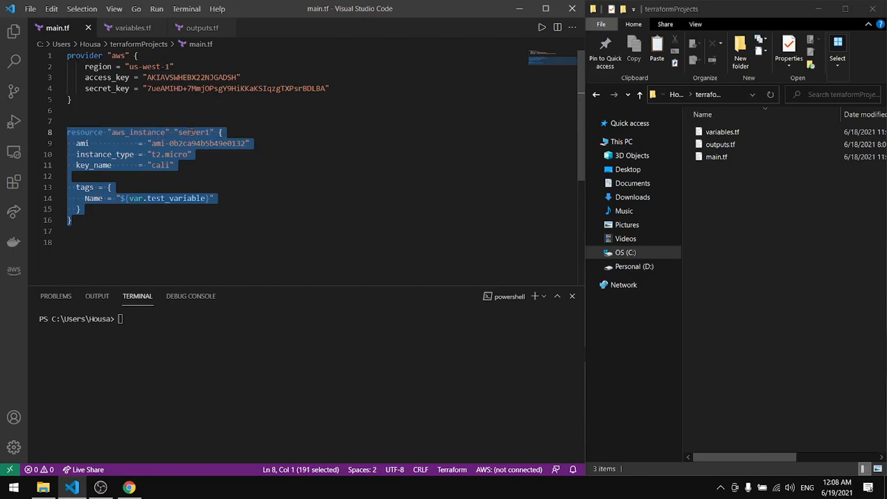
pyautogui.doubleClick(82, 143)
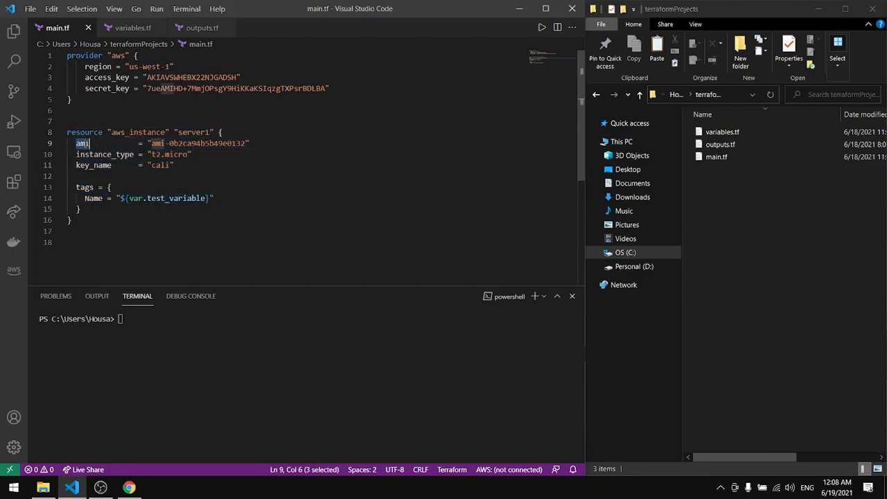
pyautogui.doubleClick(103, 154)
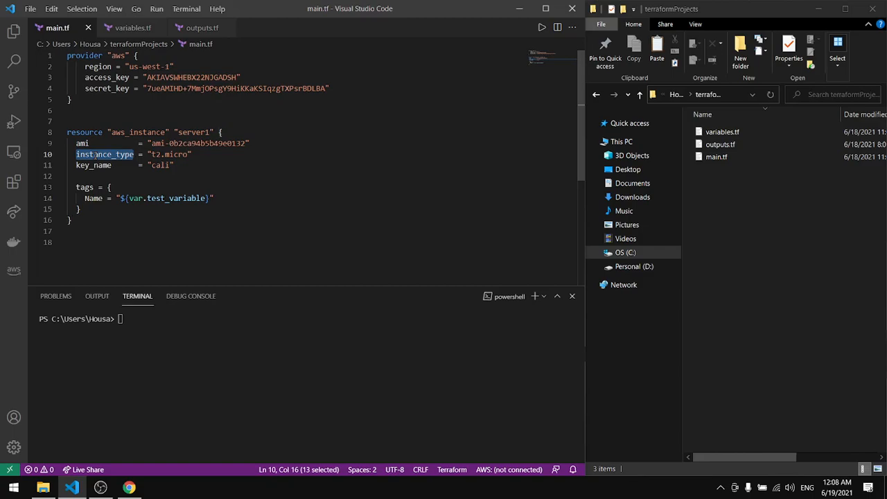
pyautogui.doubleClick(93, 165)
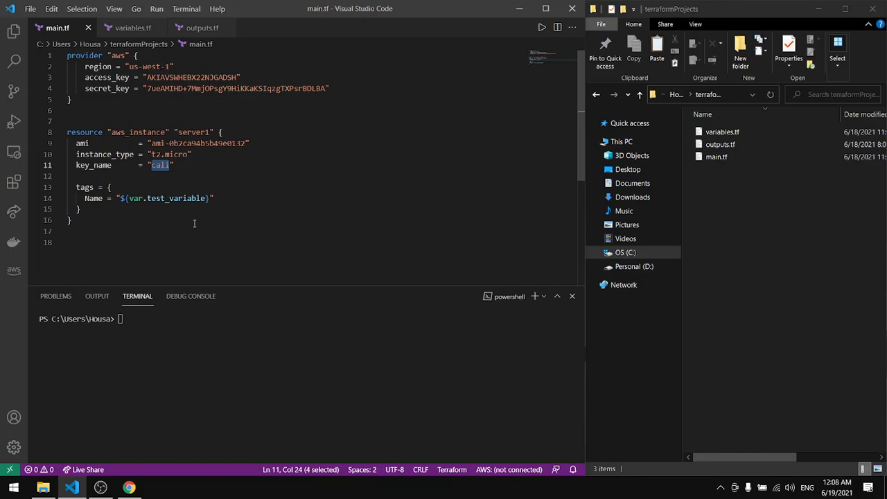
# Step: Highlight the tags block and its Name variable reference, then view variables.tf
pyautogui.click(81, 208)
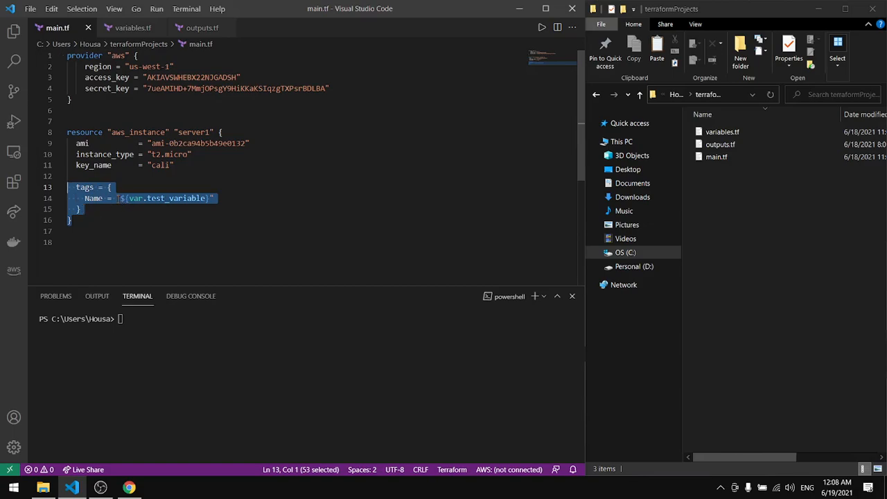
pyautogui.doubleClick(92, 198)
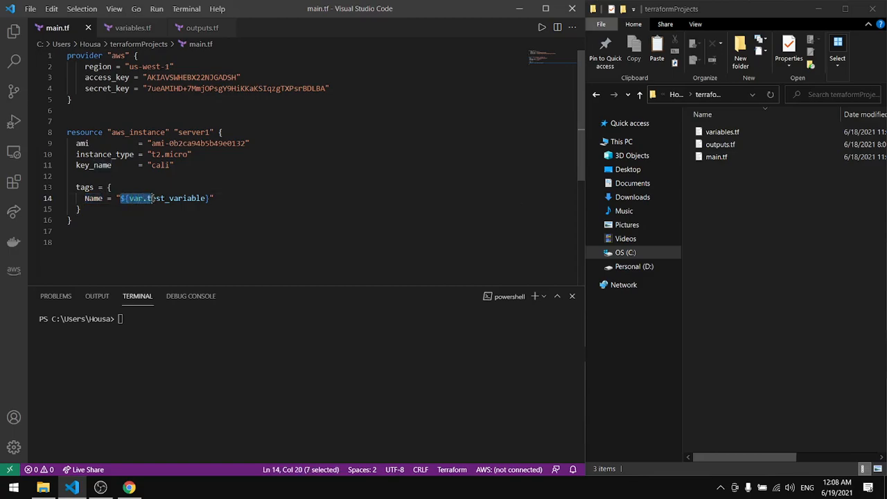
pyautogui.moveTo(151, 198); pyautogui.dragTo(208, 199)
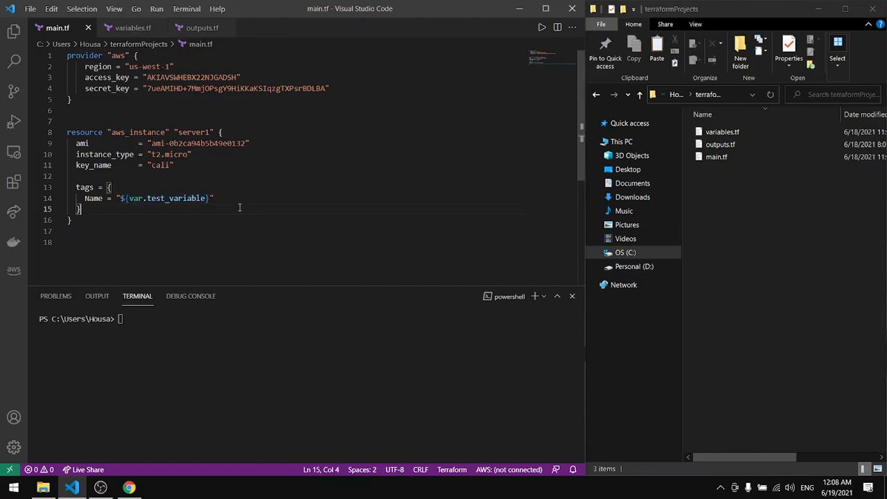
pyautogui.click(133, 28)
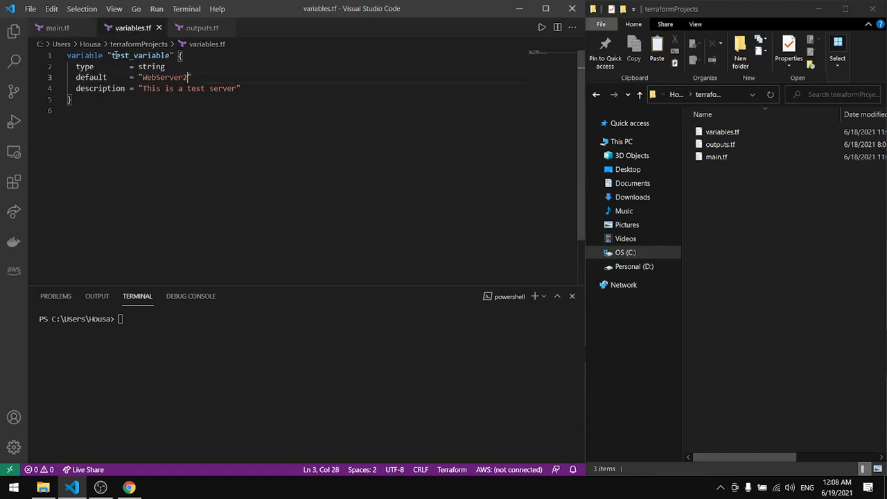
# Step: Point out the variable keyword and the test_variable name in variables.tf
pyautogui.doubleClick(85, 55)
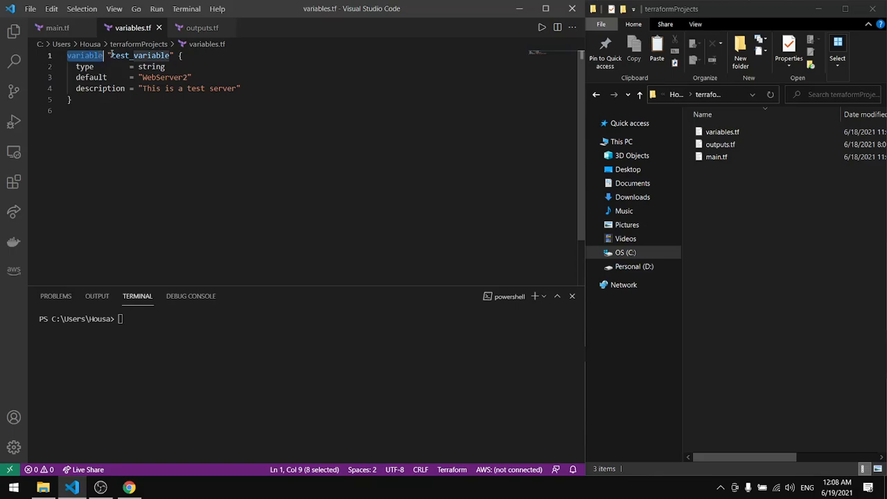
pyautogui.doubleClick(139, 55)
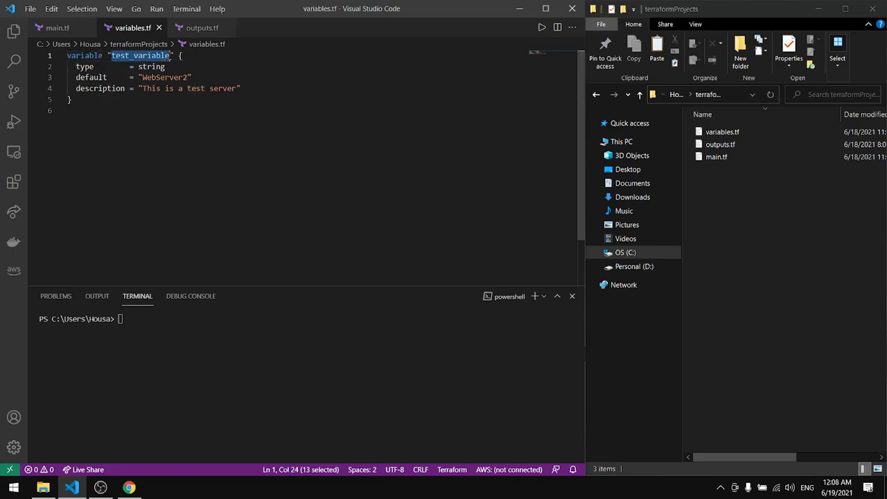
pyautogui.click(57, 28)
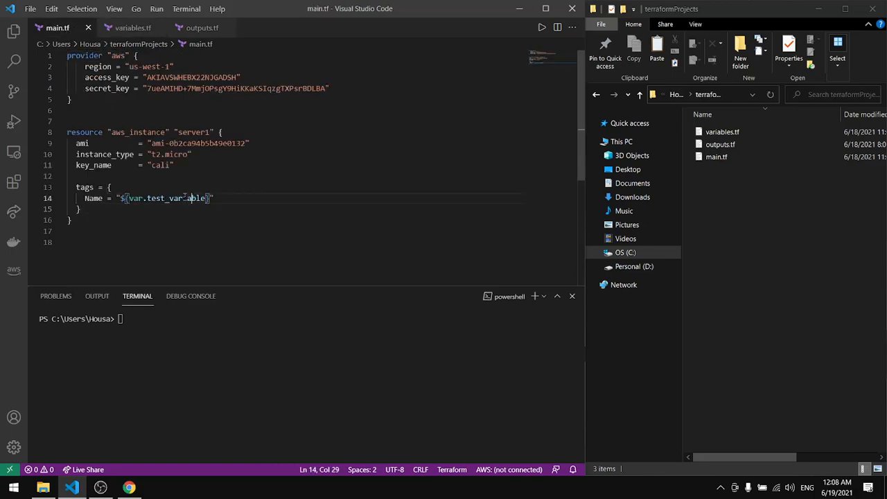
pyautogui.click(132, 27)
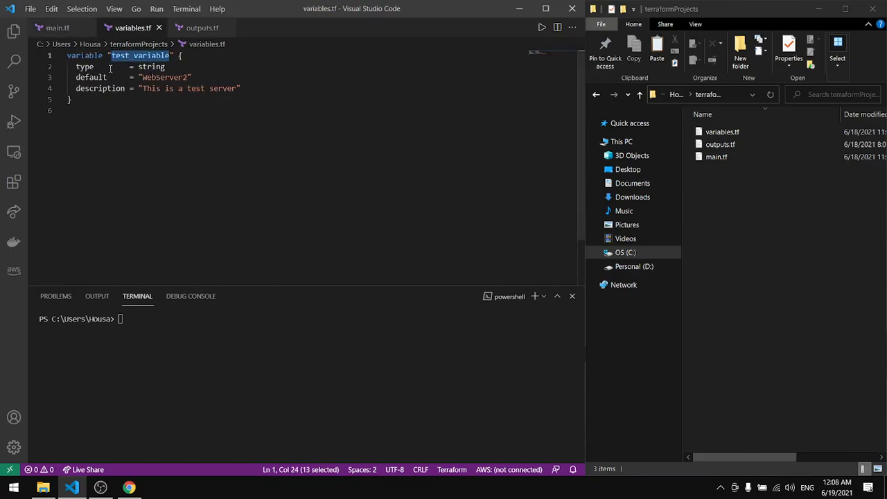
# Step: Walk through the string type, WebServer2 default and description, then select main.tf's server1 block
pyautogui.doubleClick(151, 66)
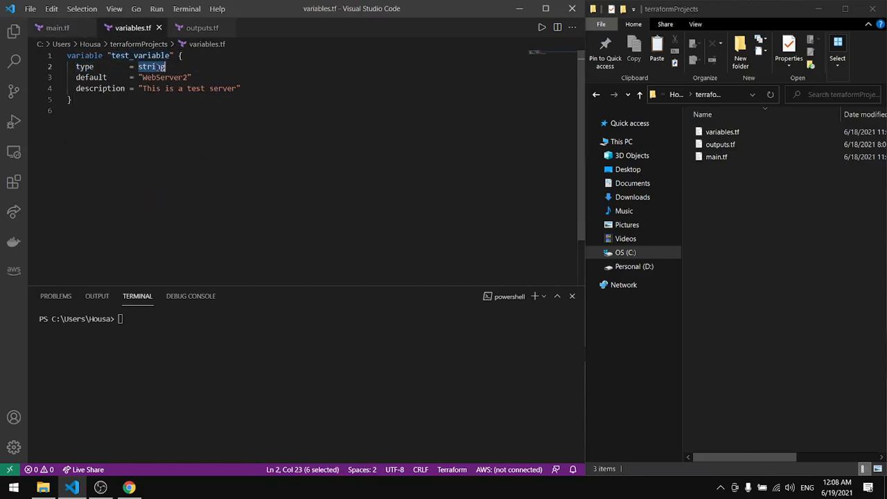
pyautogui.click(166, 77)
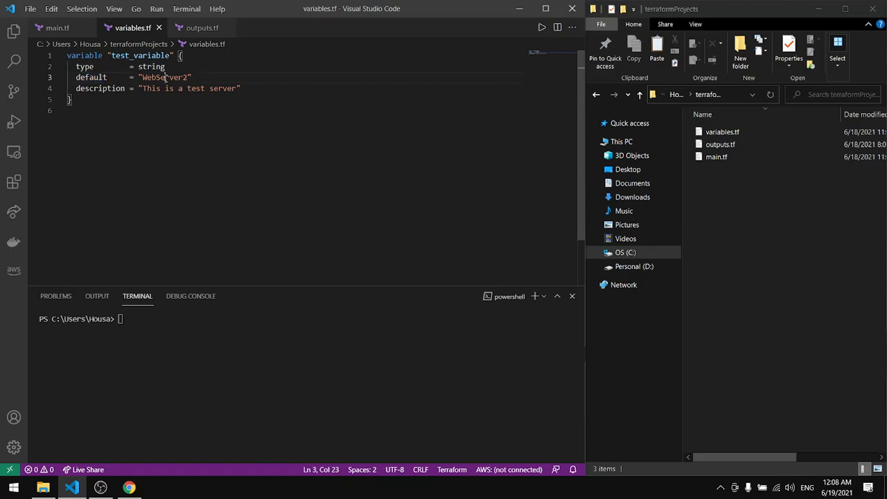
pyautogui.doubleClick(164, 77)
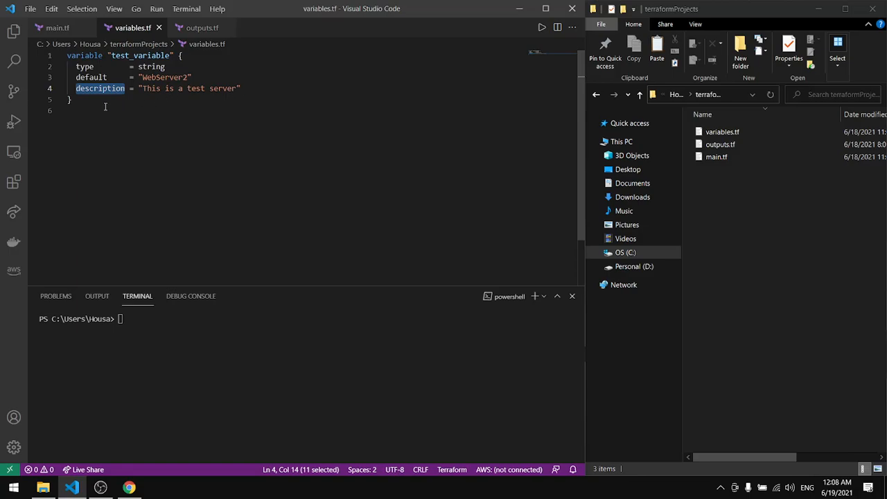
pyautogui.click(57, 28)
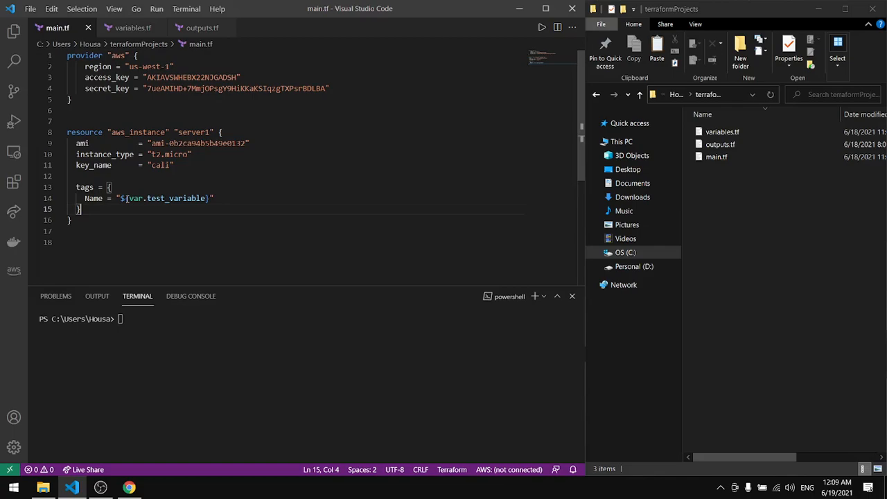
pyautogui.doubleClick(166, 198)
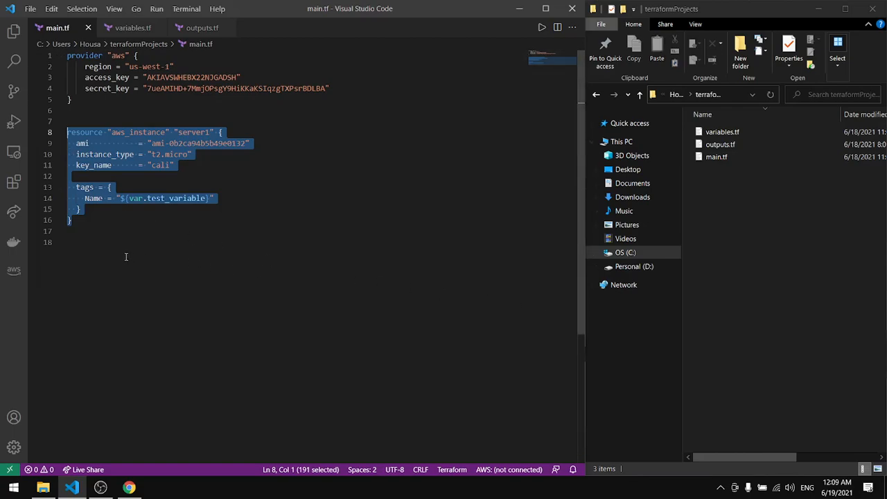
# Step: Paste a copy of the server1 block, rename it server2, and start retyping its Name value
pyautogui.press('ctrl+v')
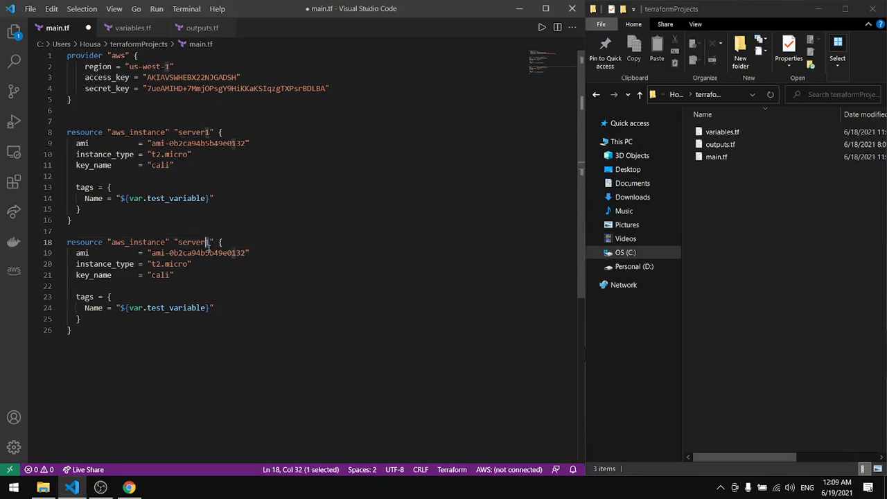
pyautogui.write('2')
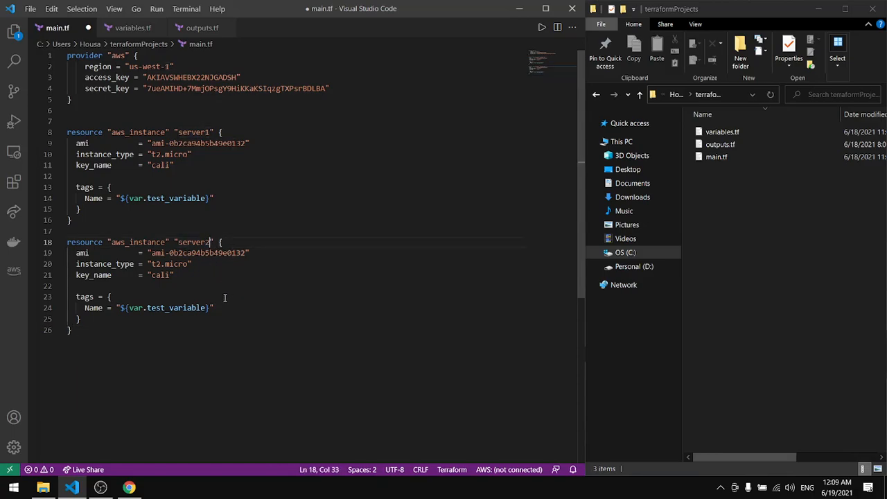
pyautogui.doubleClick(166, 307)
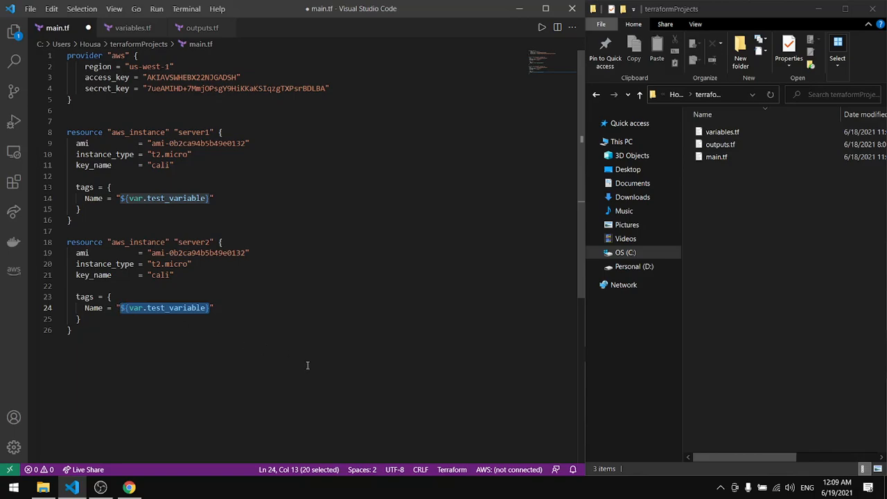
pyautogui.write('se')
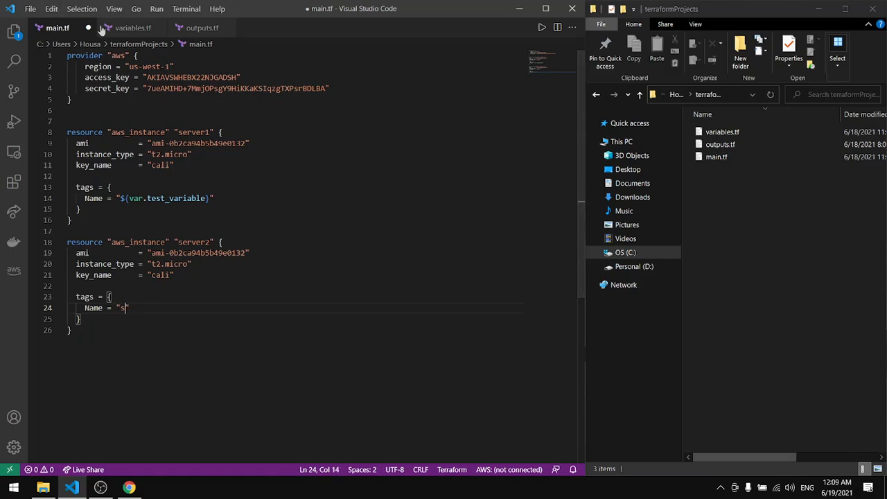
pyautogui.click(132, 28)
pyautogui.write('default     = "WebServer"')
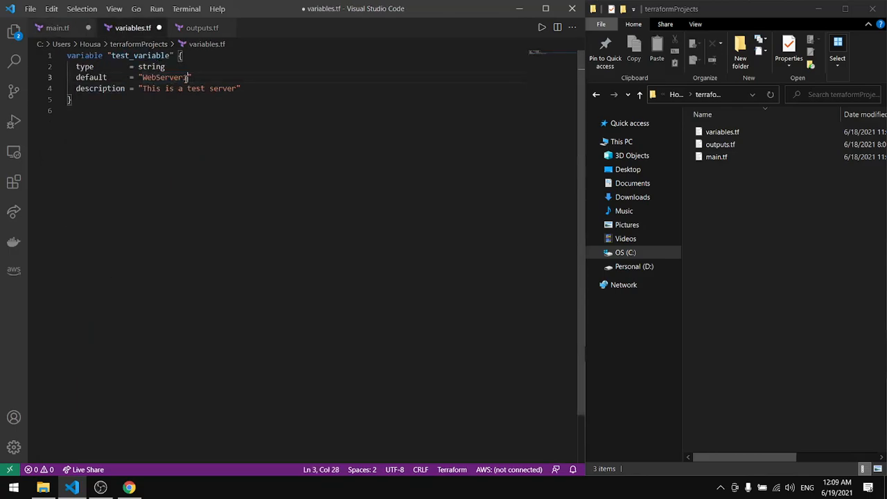
# Step: Finish editing the server2 block and select the variable's WebServer1 default value
pyautogui.click(58, 28)
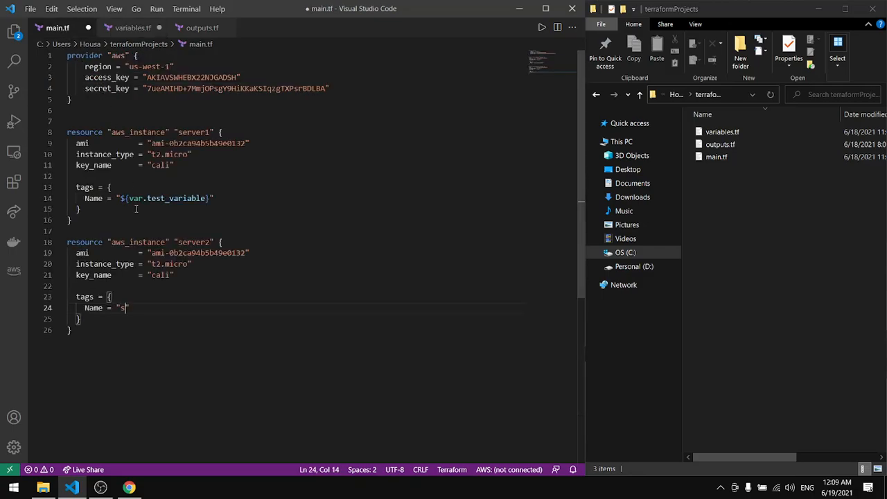
pyautogui.write('ebserve')
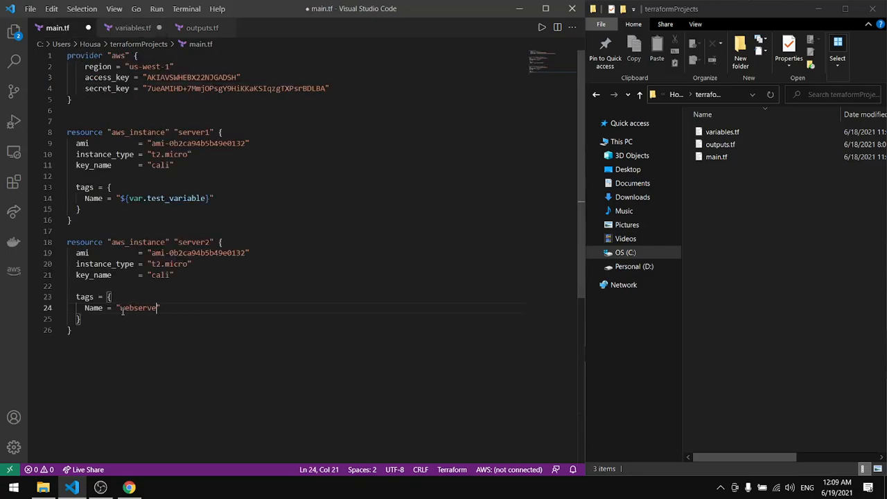
pyautogui.write('2')
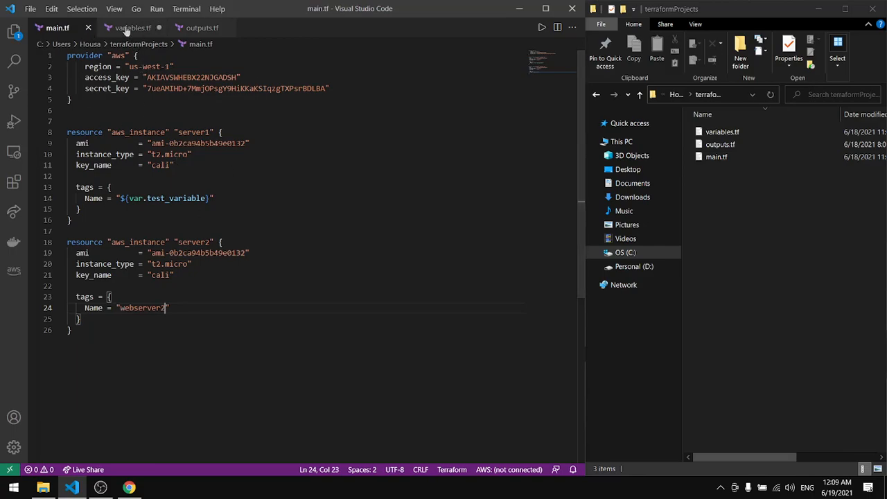
pyautogui.click(131, 28)
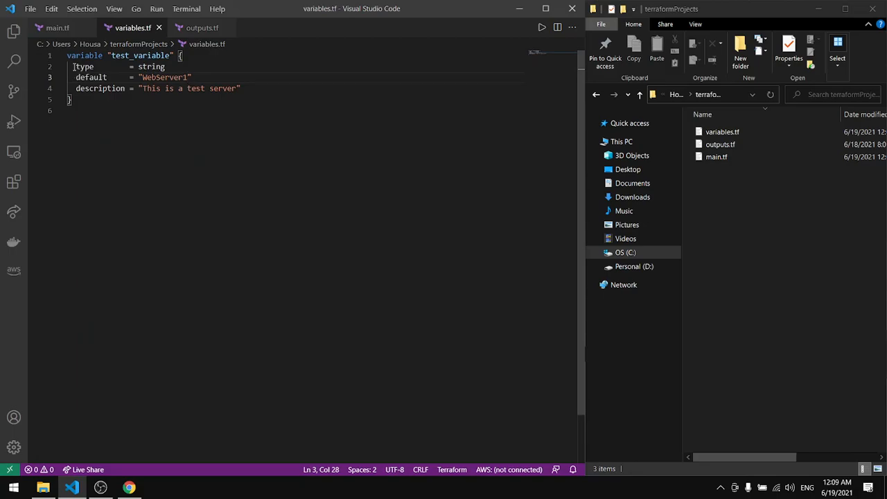
pyautogui.doubleClick(164, 77)
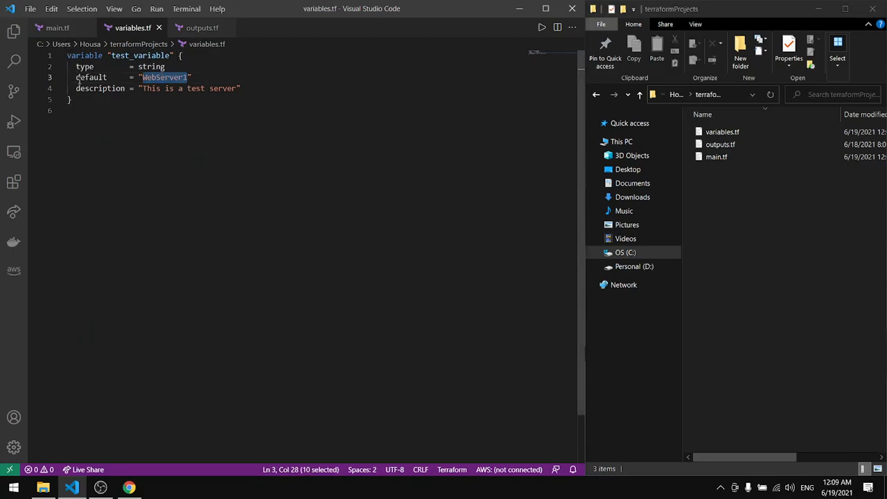
# Step: Tag server2 with Name WebServer2 and cross-check the variable name in variables.tf
pyautogui.click(58, 28)
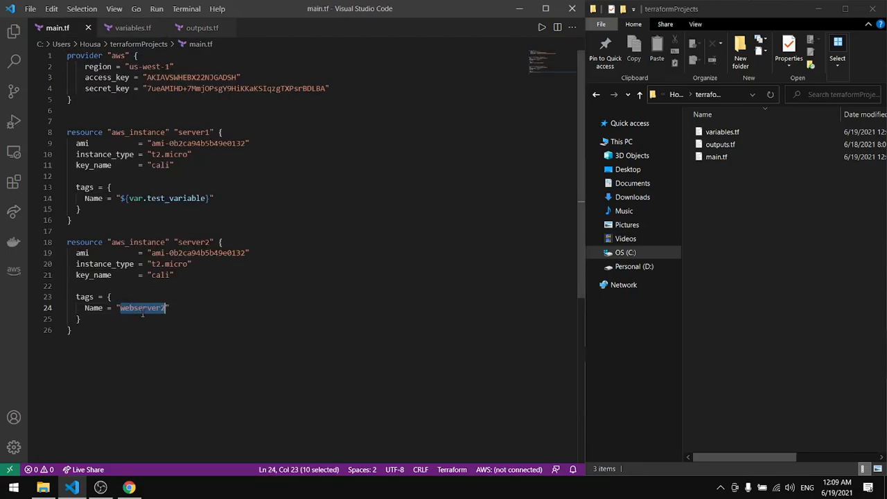
pyautogui.write('WebServer2')
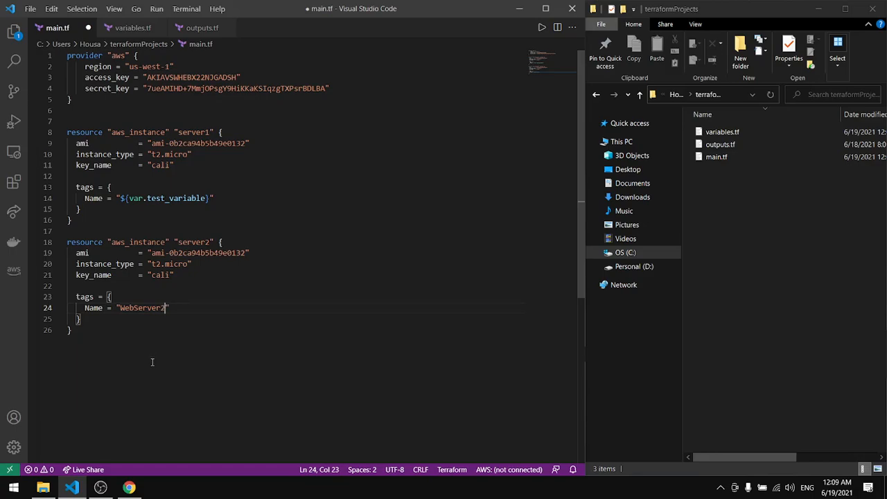
pyautogui.moveTo(208, 155)
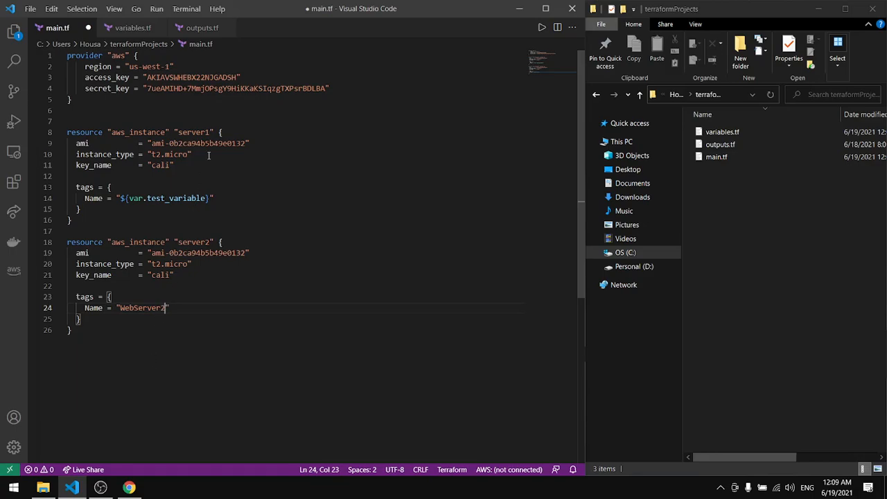
pyautogui.click(131, 28)
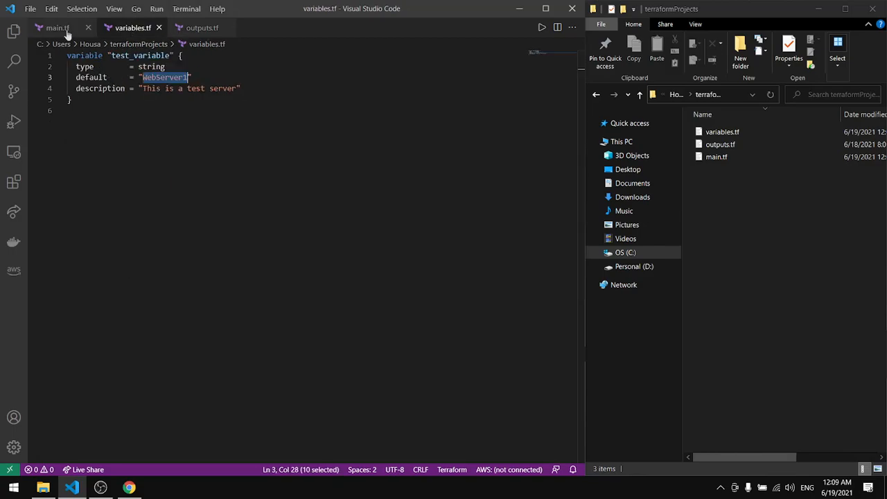
pyautogui.click(57, 28)
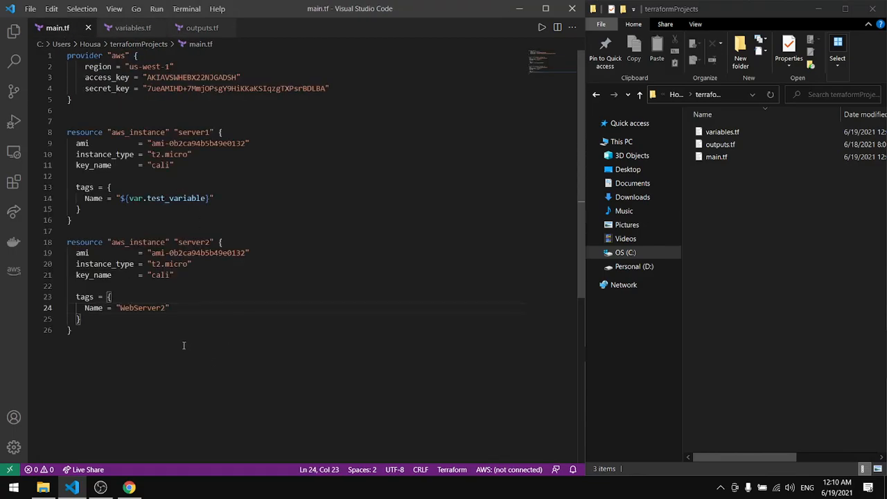
pyautogui.click(202, 28)
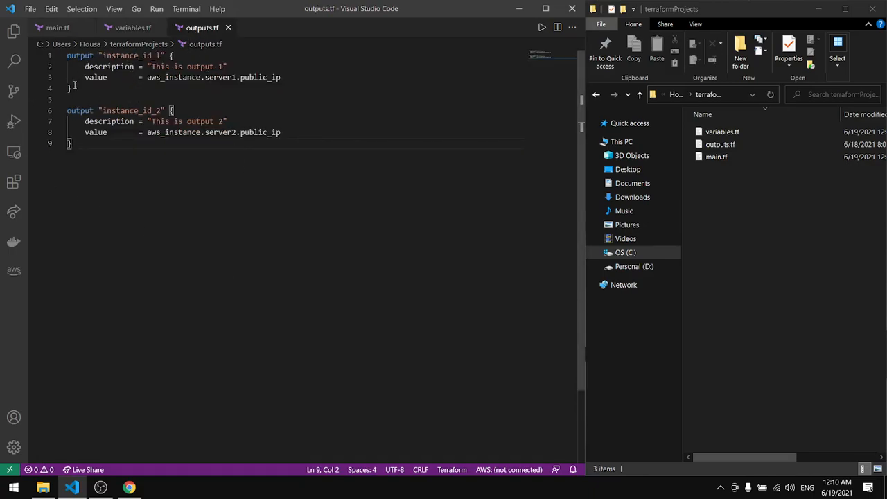
# Step: Match the instance_id_1 output's server1 reference against the server1 and server2 resources in main.tf
pyautogui.doubleClick(132, 55)
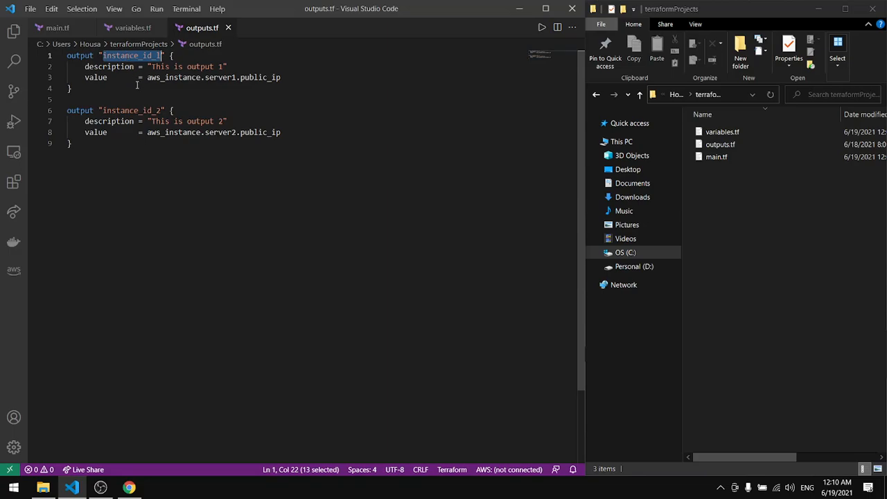
pyautogui.click(219, 77)
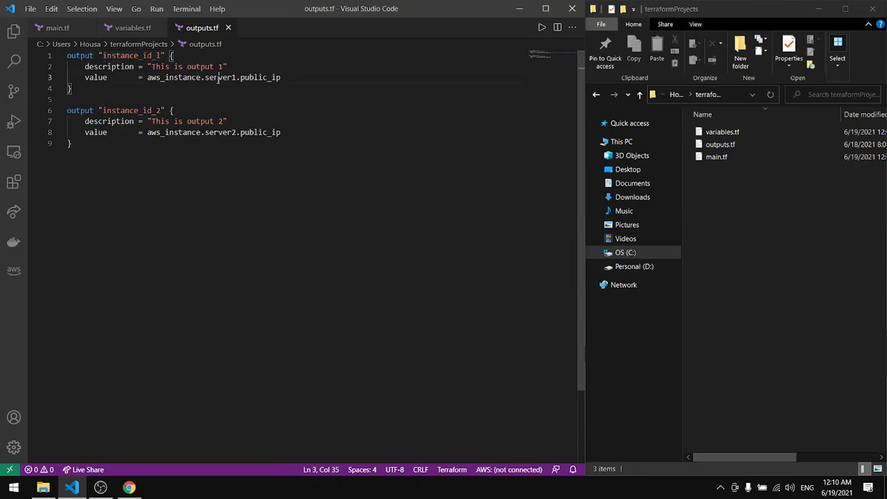
pyautogui.doubleClick(218, 77)
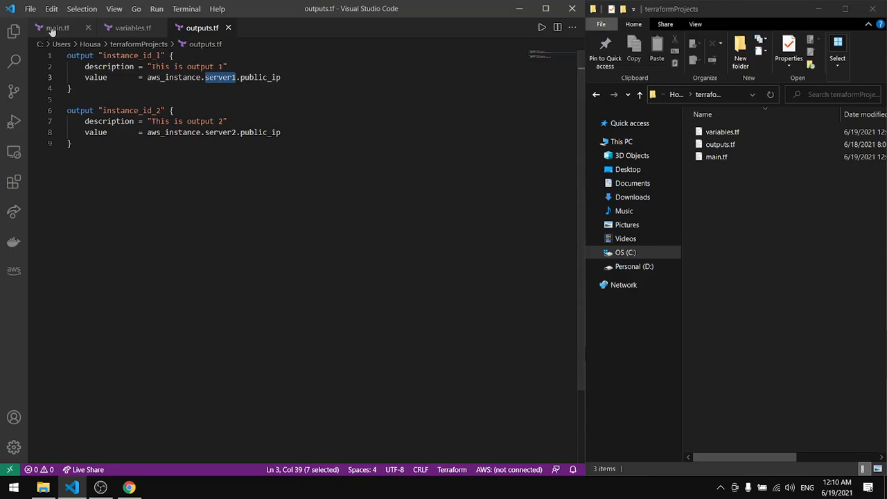
pyautogui.click(58, 28)
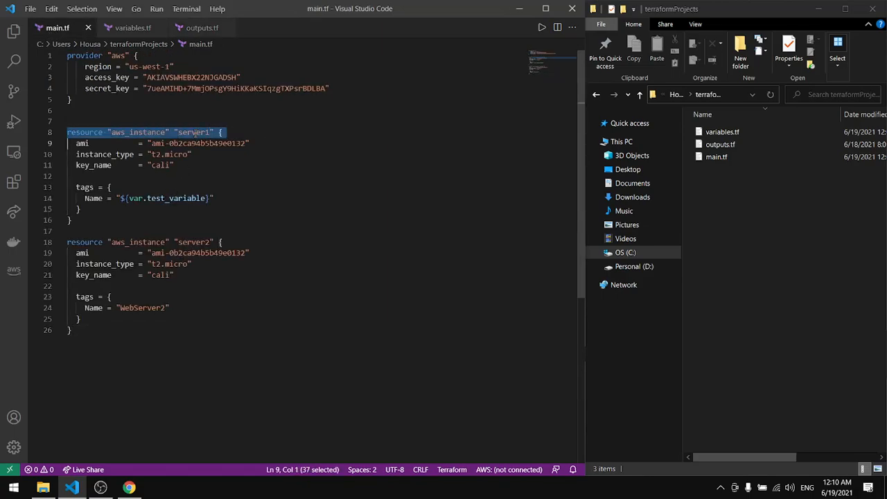
pyautogui.click(202, 28)
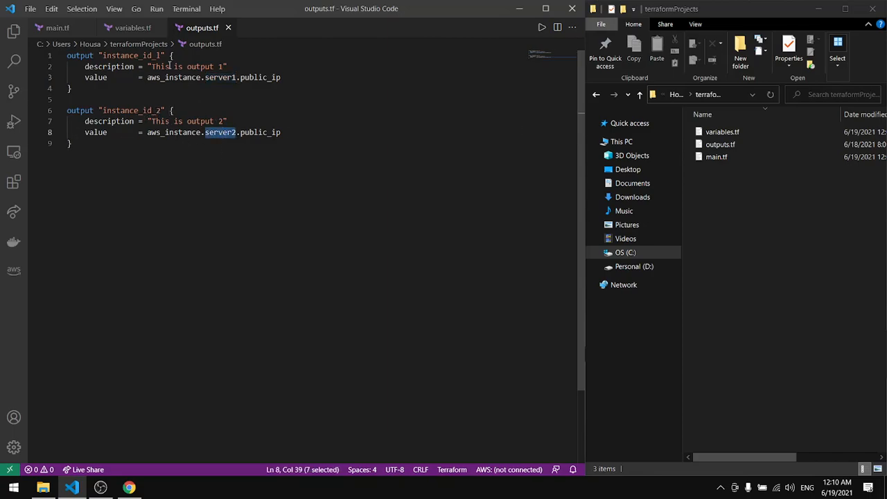
pyautogui.click(57, 28)
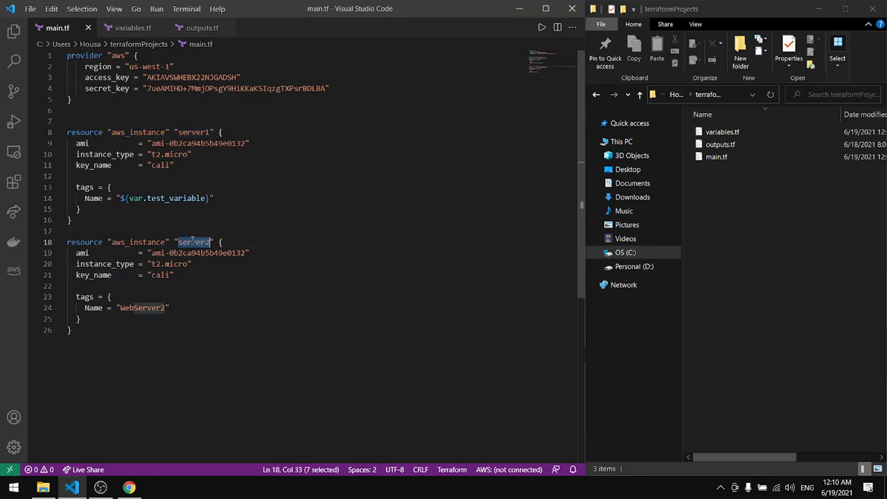
pyautogui.click(202, 28)
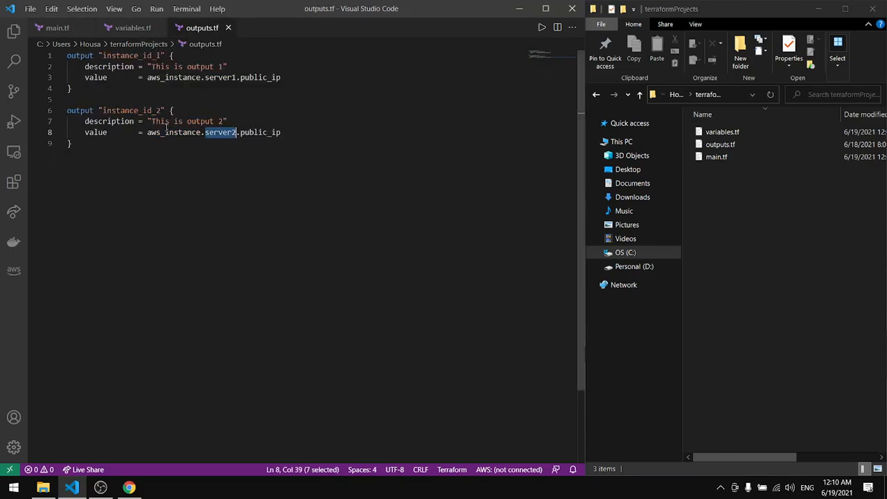
# Step: Check the first output's description and the second output's value against main.tf
pyautogui.click(120, 67)
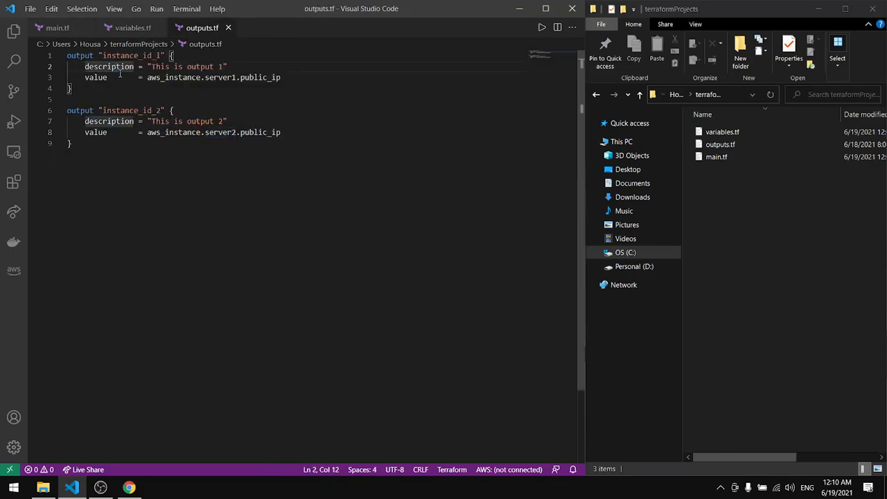
pyautogui.doubleClick(108, 66)
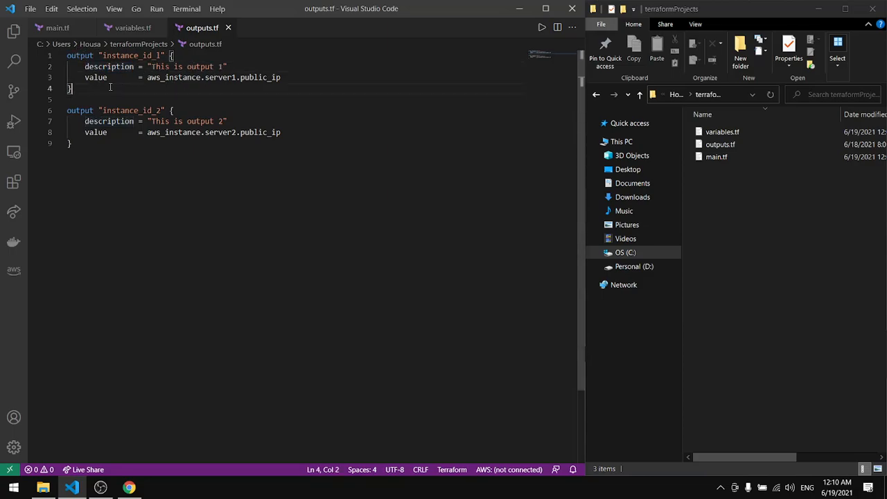
pyautogui.doubleClick(153, 77)
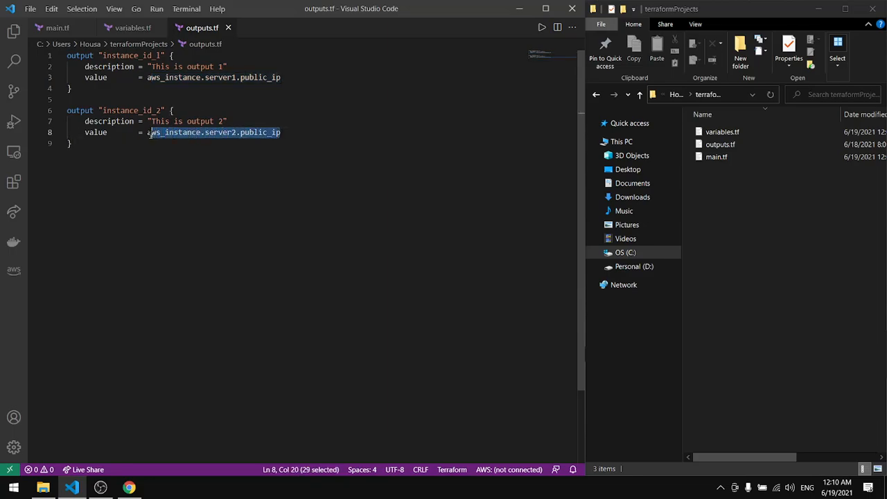
pyautogui.click(58, 28)
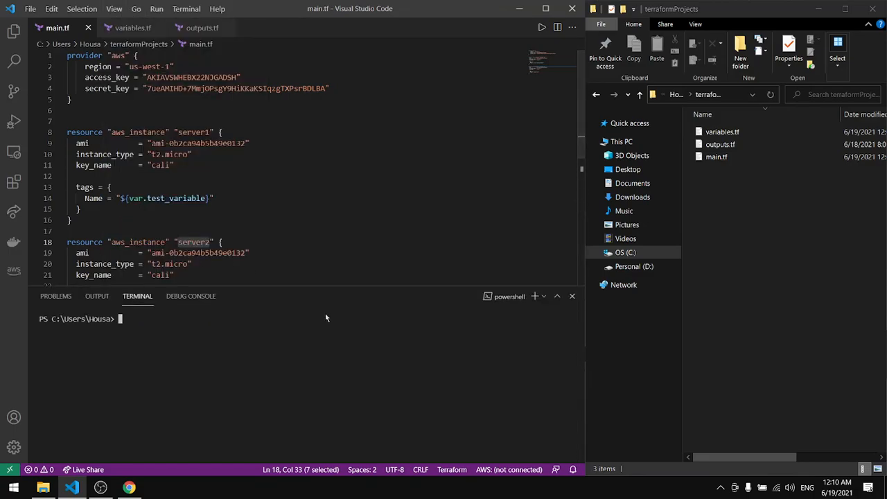
# Step: Change into the terraformProjects folder and run terraform init
pyautogui.write('terraform validate')
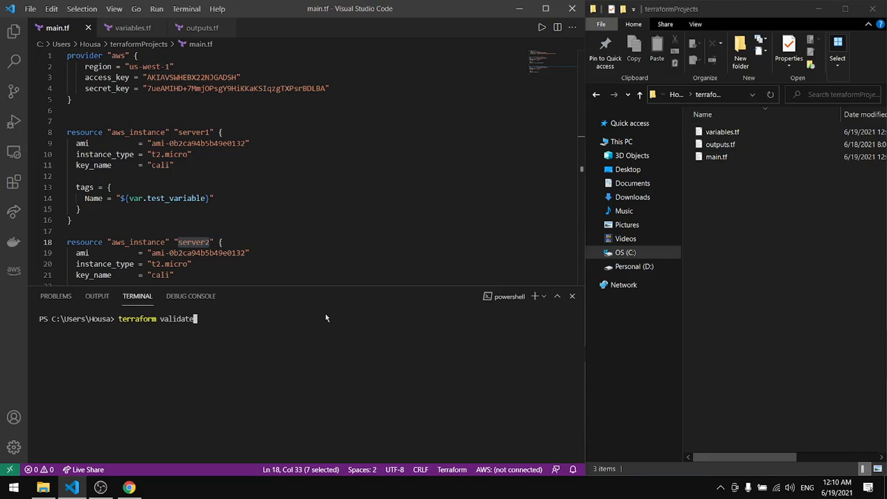
pyautogui.press('BackSpace')
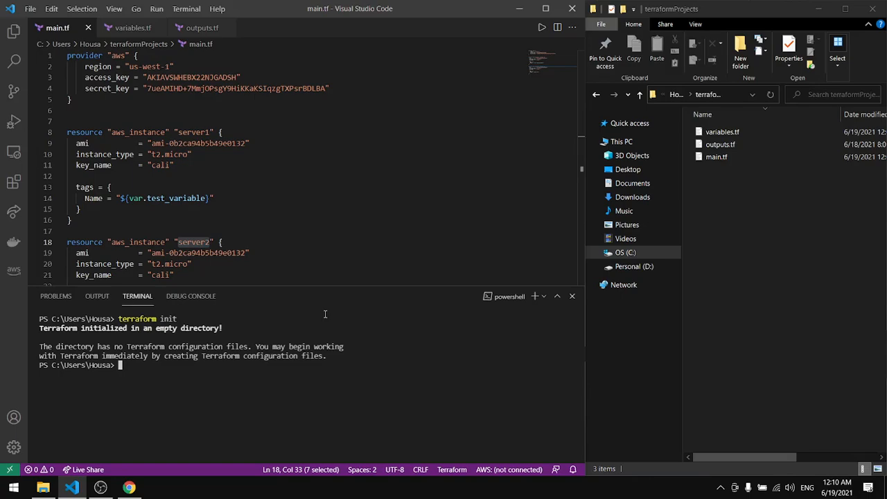
pyautogui.write('cd')
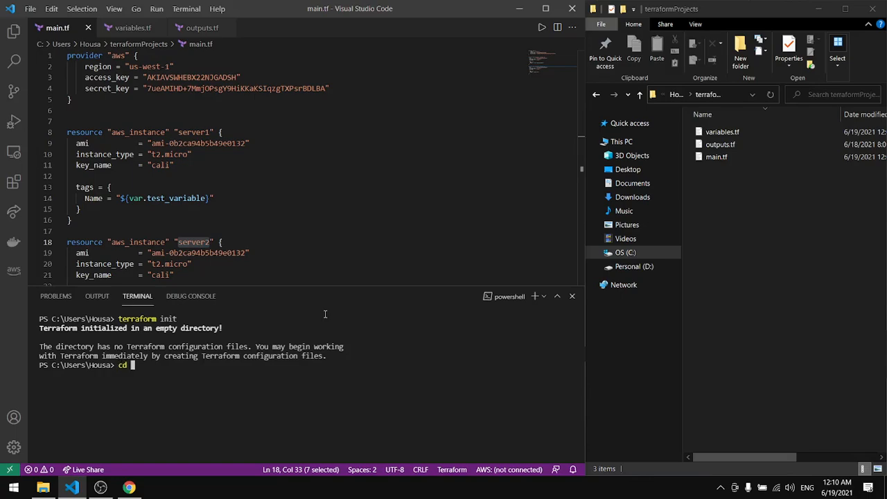
pyautogui.write('.\\terraformProjects\\')
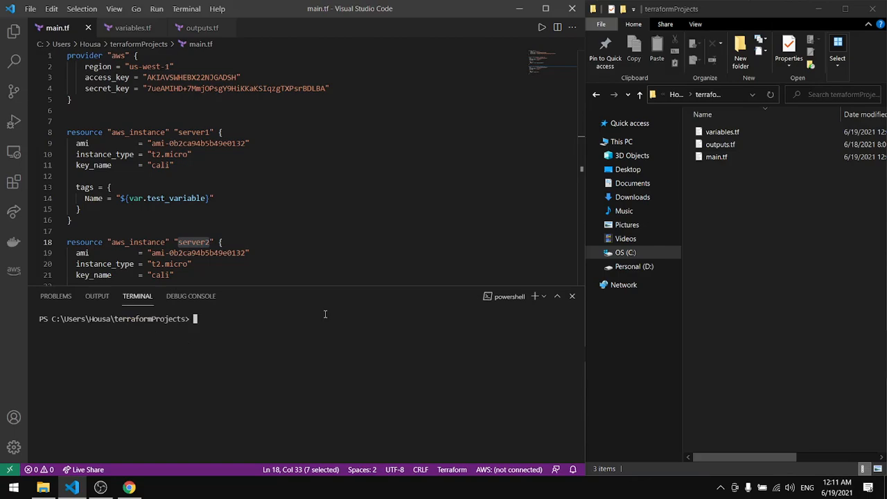
pyautogui.write('cd .\\terraformProjects\\')
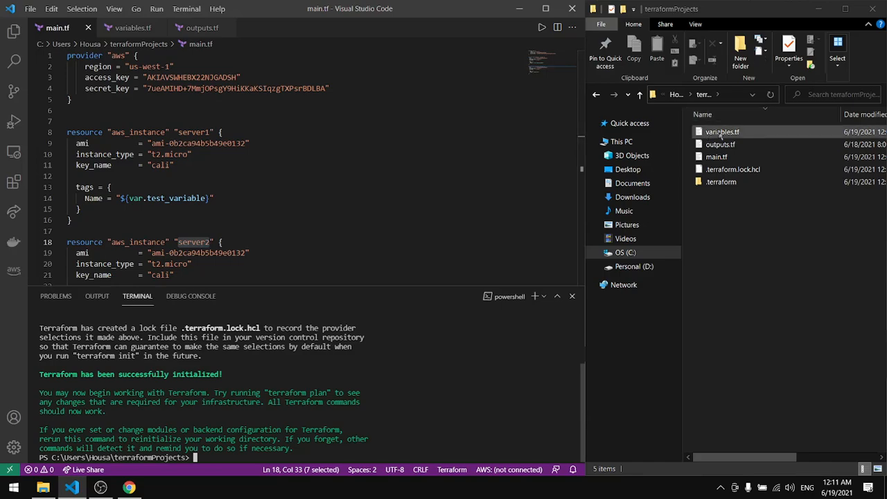
pyautogui.click(732, 169)
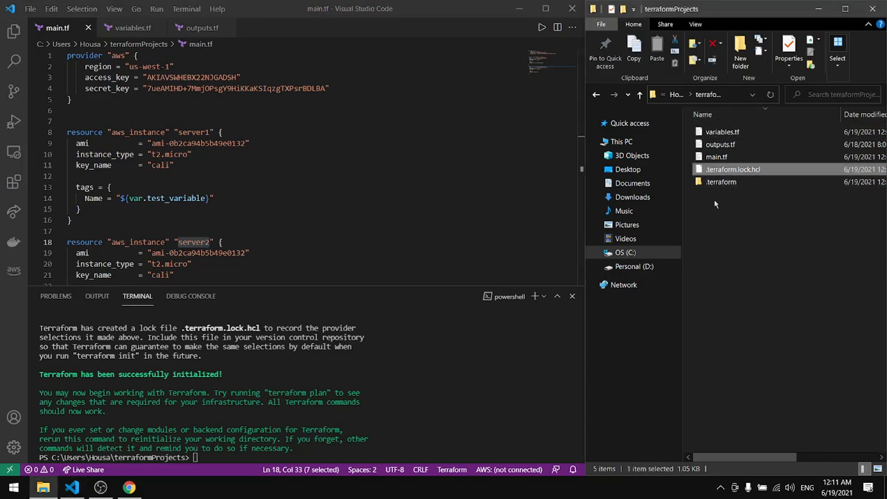
pyautogui.click(720, 181)
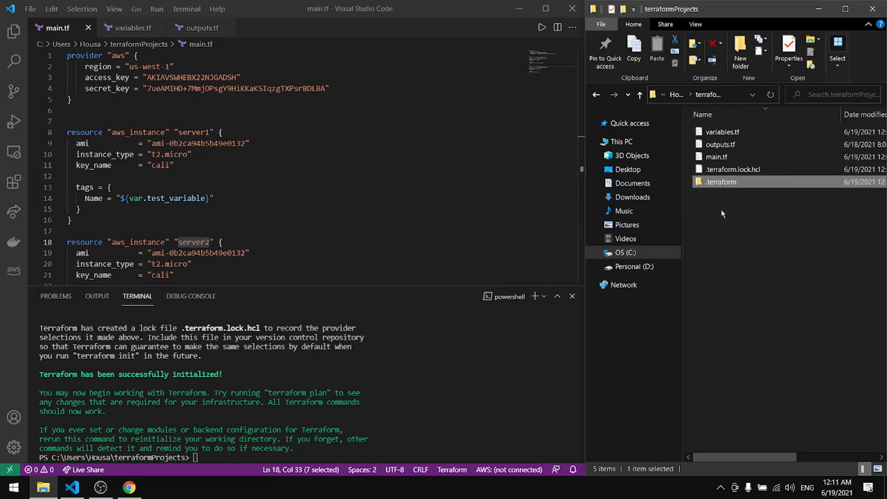
pyautogui.moveTo(279, 355)
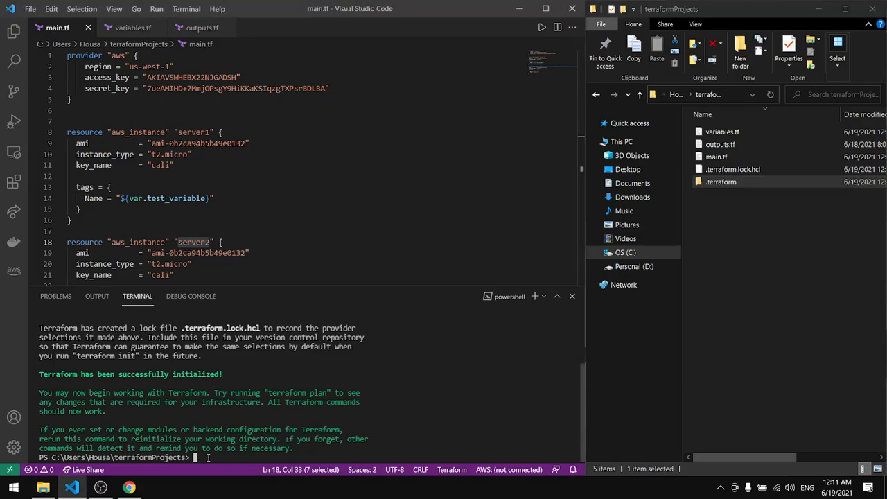
# Step: Run terraform validate, then terraform plan showing 2 to add, 0 to change, 0 to destroy
pyautogui.write('terraform validate')
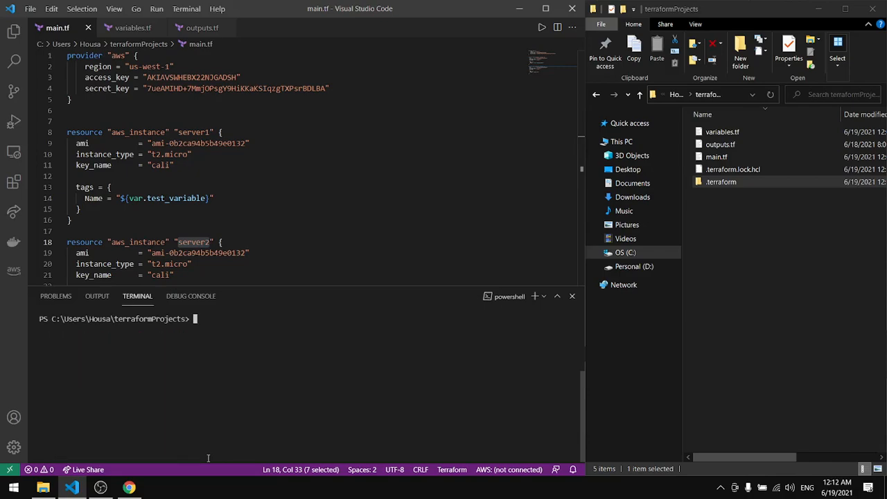
pyautogui.write('terraform')
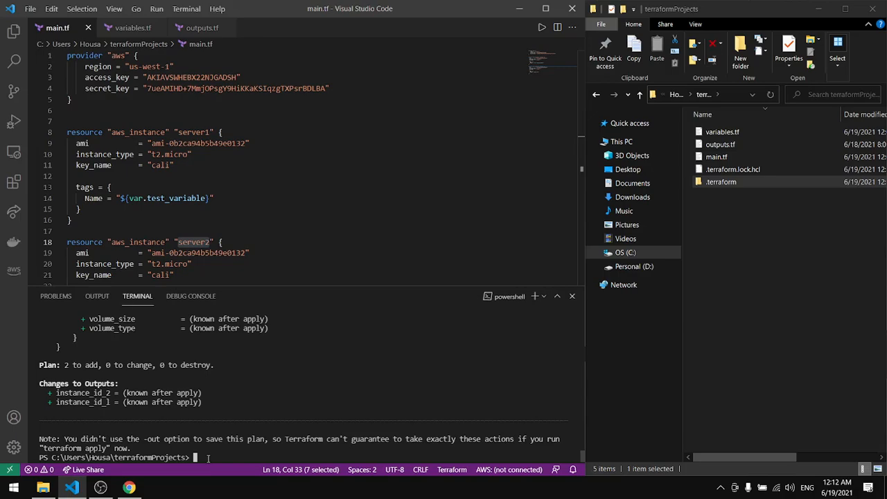
# Step: Run terraform apply and confirm with 'yes' to create both instances
pyautogui.write('terraform p')
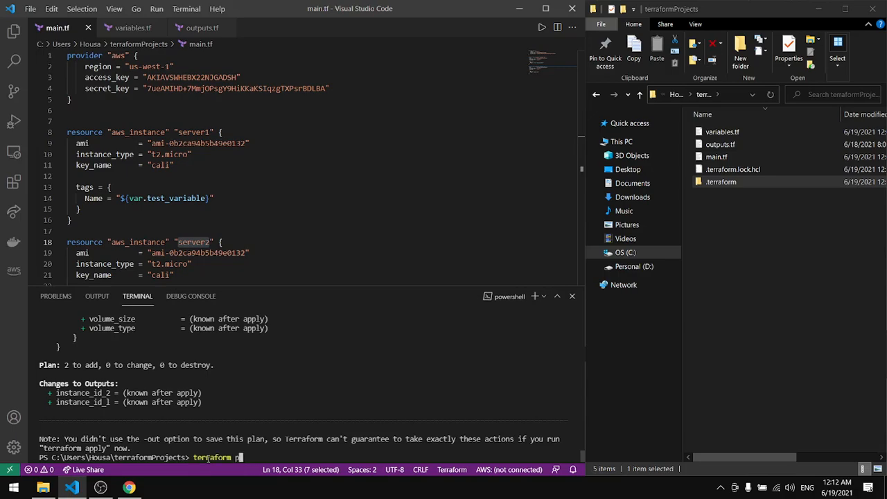
pyautogui.write('apll')
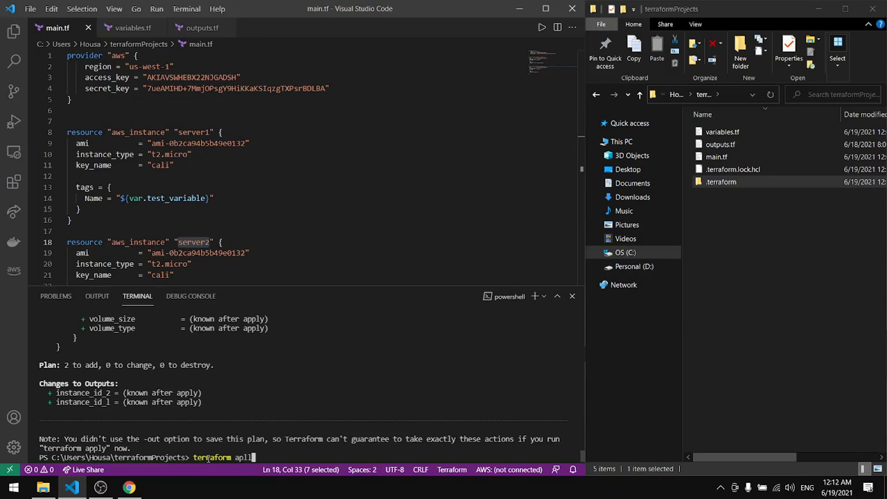
pyautogui.press('BackSpace')
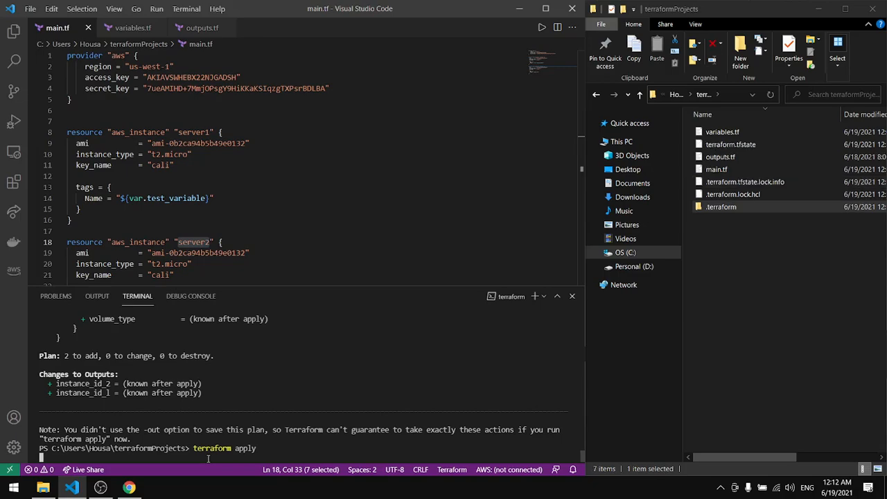
pyautogui.press('Return')
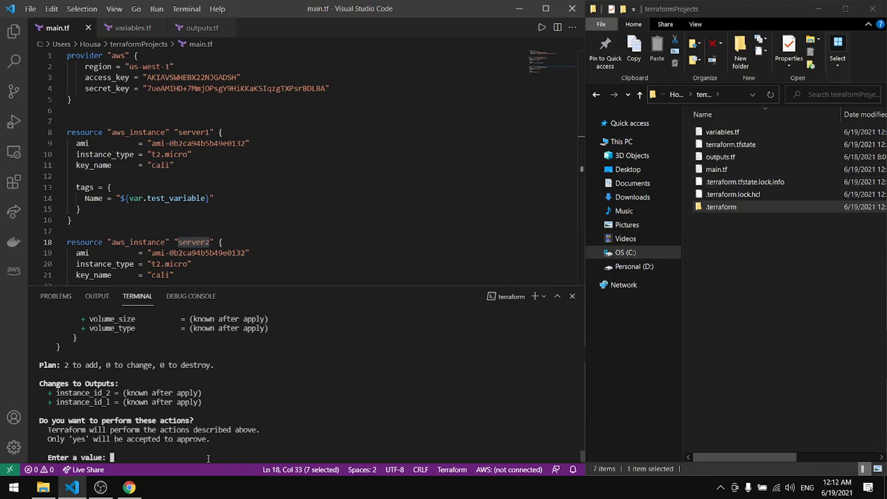
pyautogui.write('yes')
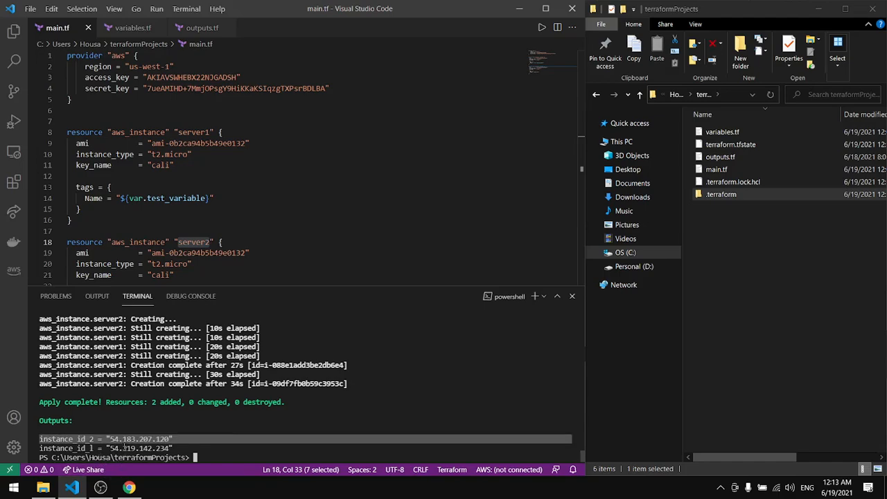
# Step: Select the contents of outputs.tf, then switch to the EC2 console in Chrome
pyautogui.click(202, 27)
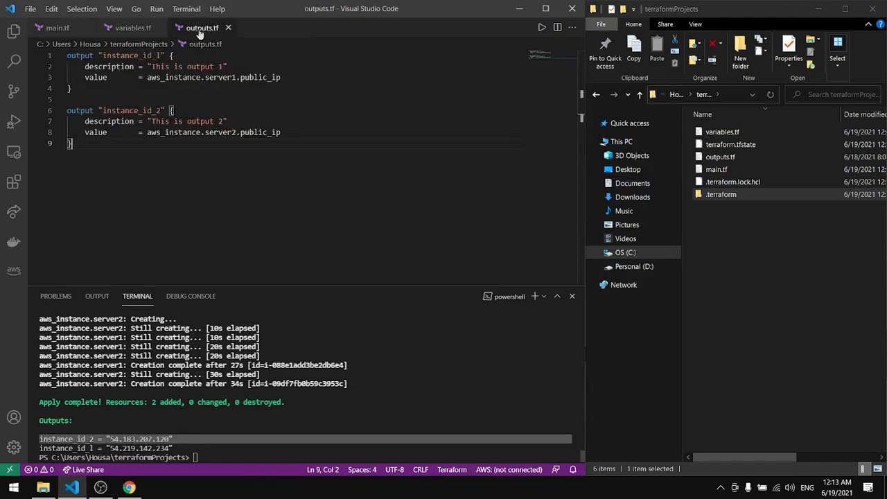
pyautogui.press('ctrl+a')
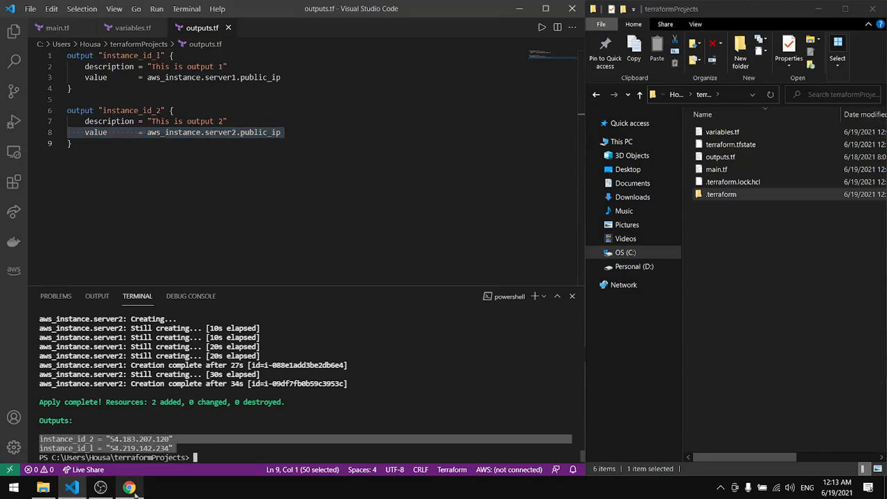
pyautogui.click(130, 487)
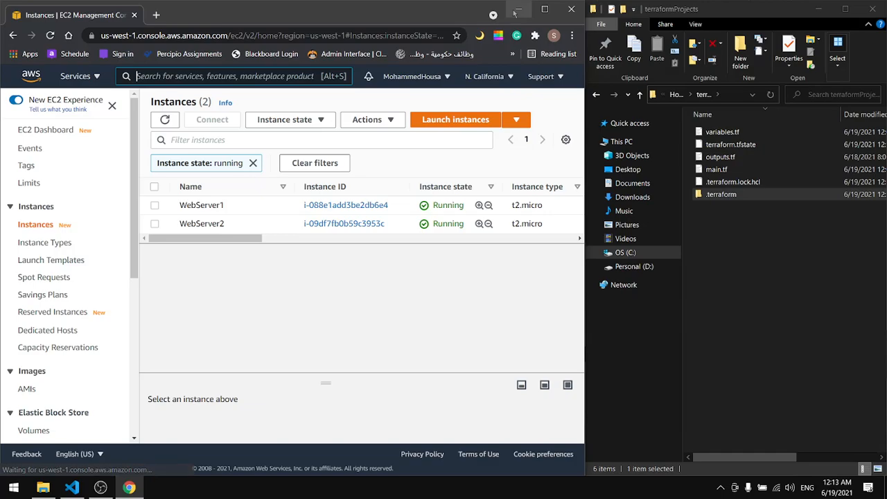
# Step: Confirm WebServer1 and WebServer2 are running, then minimize Chrome back to the editor
pyautogui.click(72, 487)
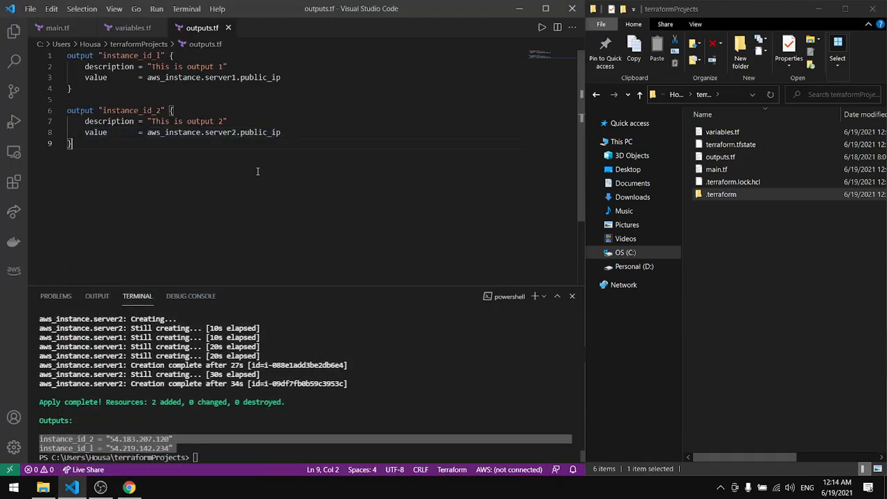
# Step: Compare server1's Name tag in main.tf with test_variable's default in variables.tf
pyautogui.click(57, 27)
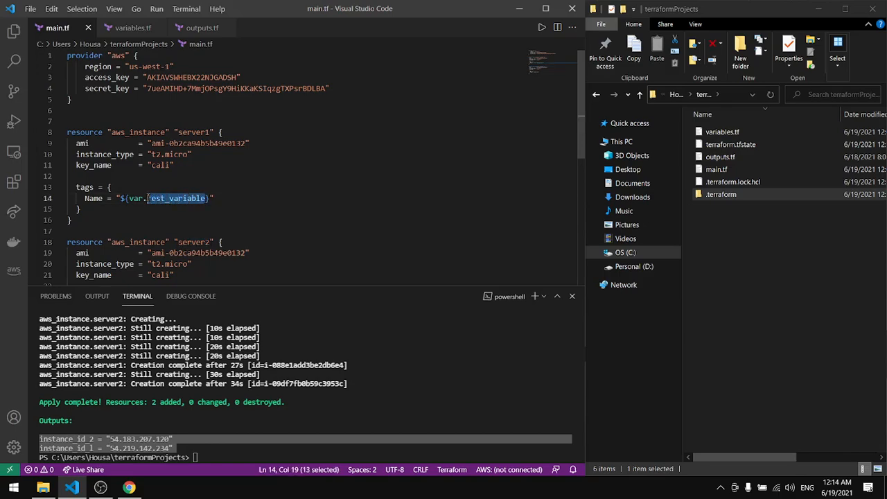
pyautogui.click(132, 28)
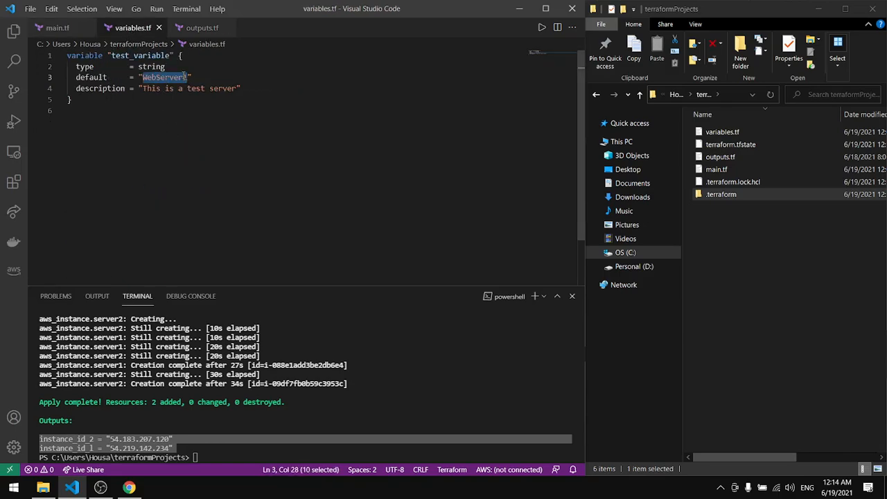
pyautogui.click(57, 27)
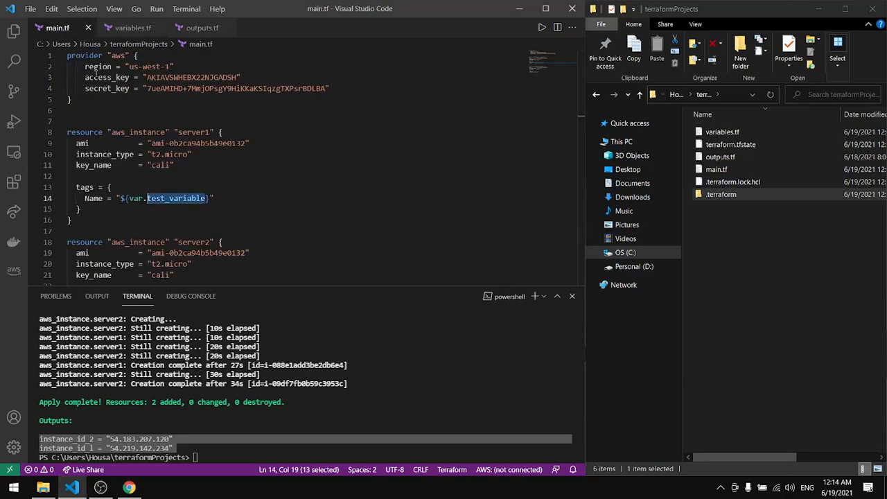
# Step: Highlight server2's WebServer2 Name tag, then return to the EC2 instance list in Chrome
pyautogui.scroll(-3)
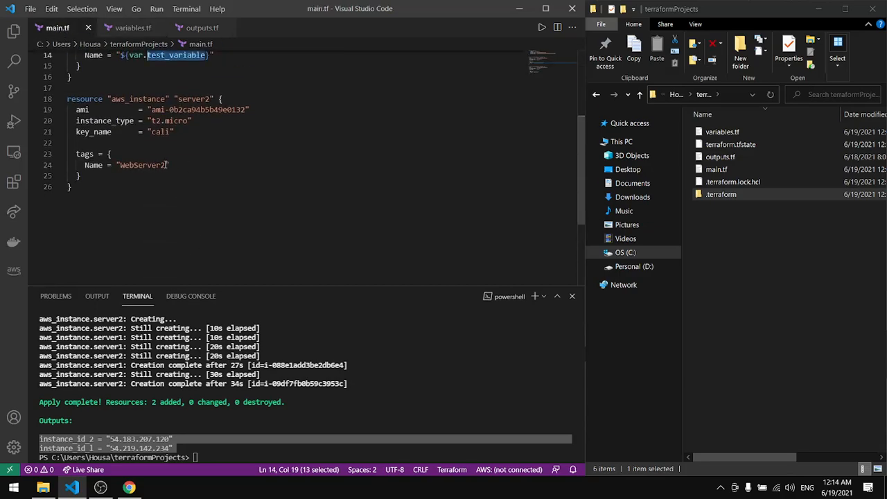
pyautogui.doubleClick(141, 165)
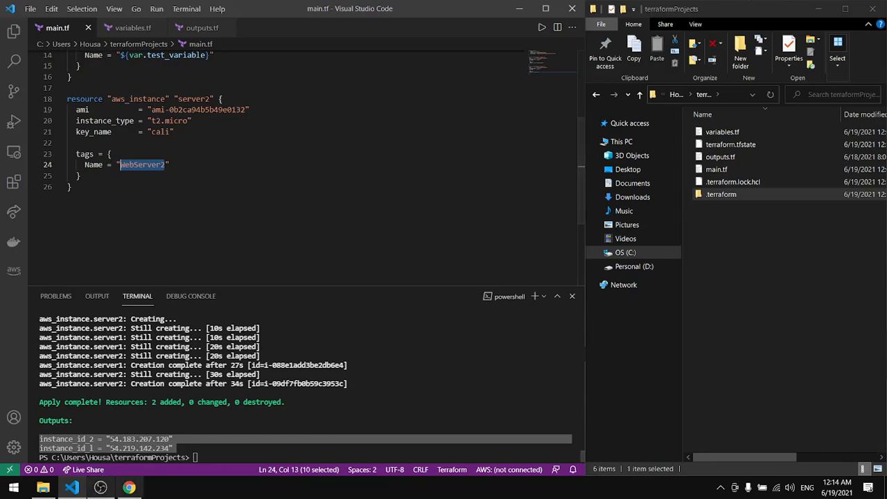
pyautogui.click(129, 487)
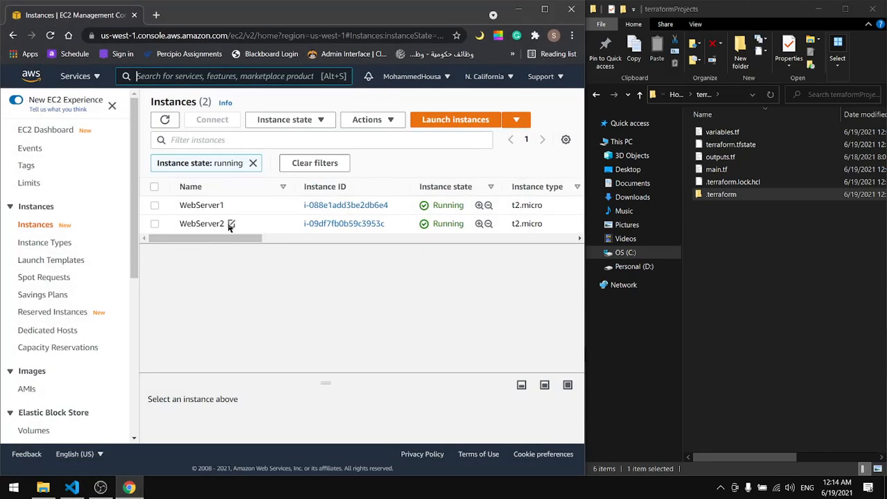